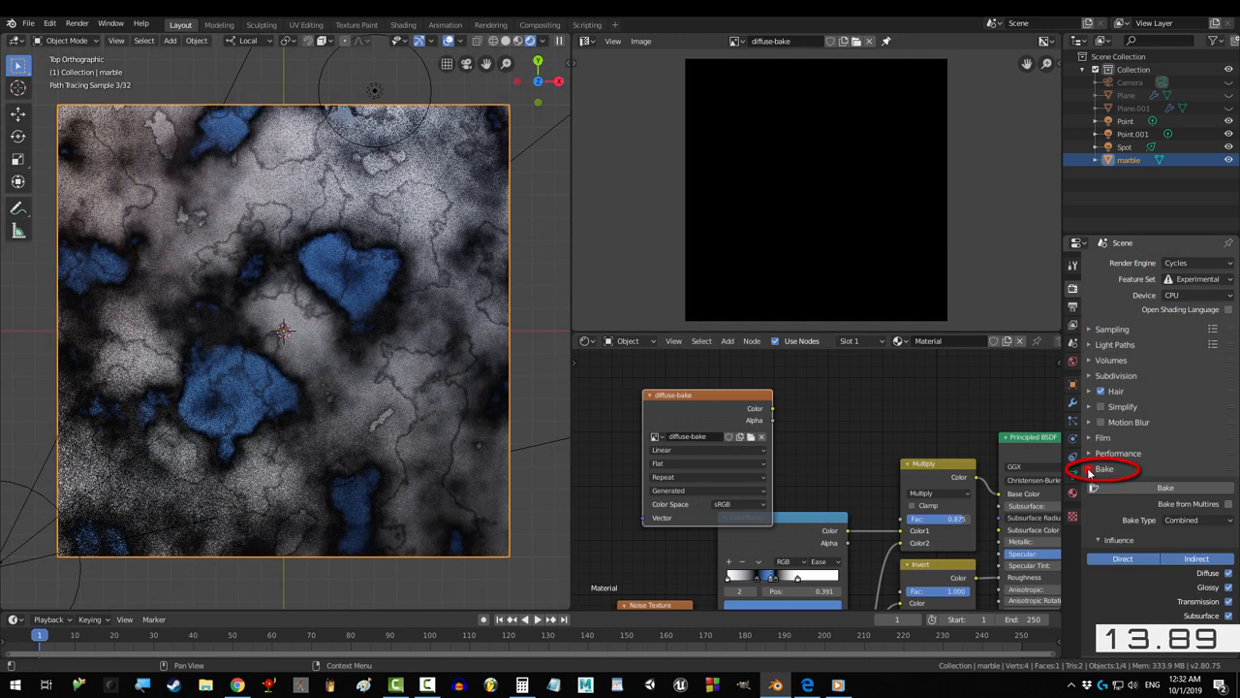
Expand the Cycles Bake panel and set Bake Type to Diffuse.
left_click(1189, 422)
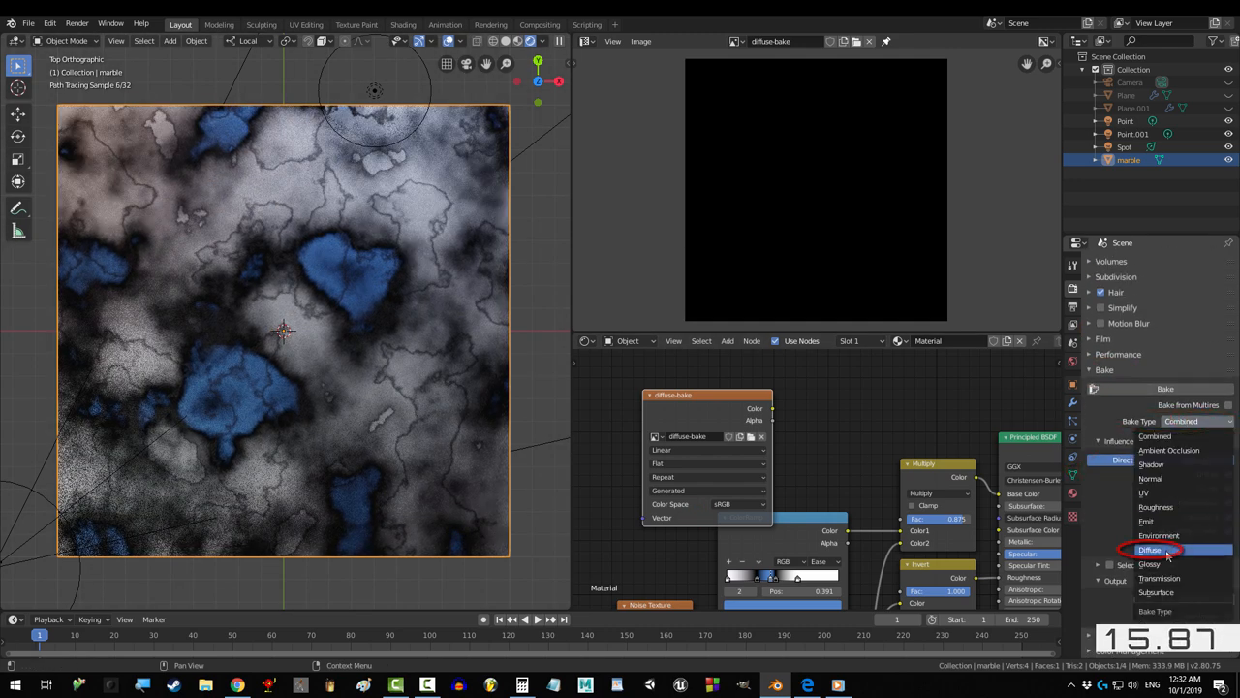
left_click(1149, 549)
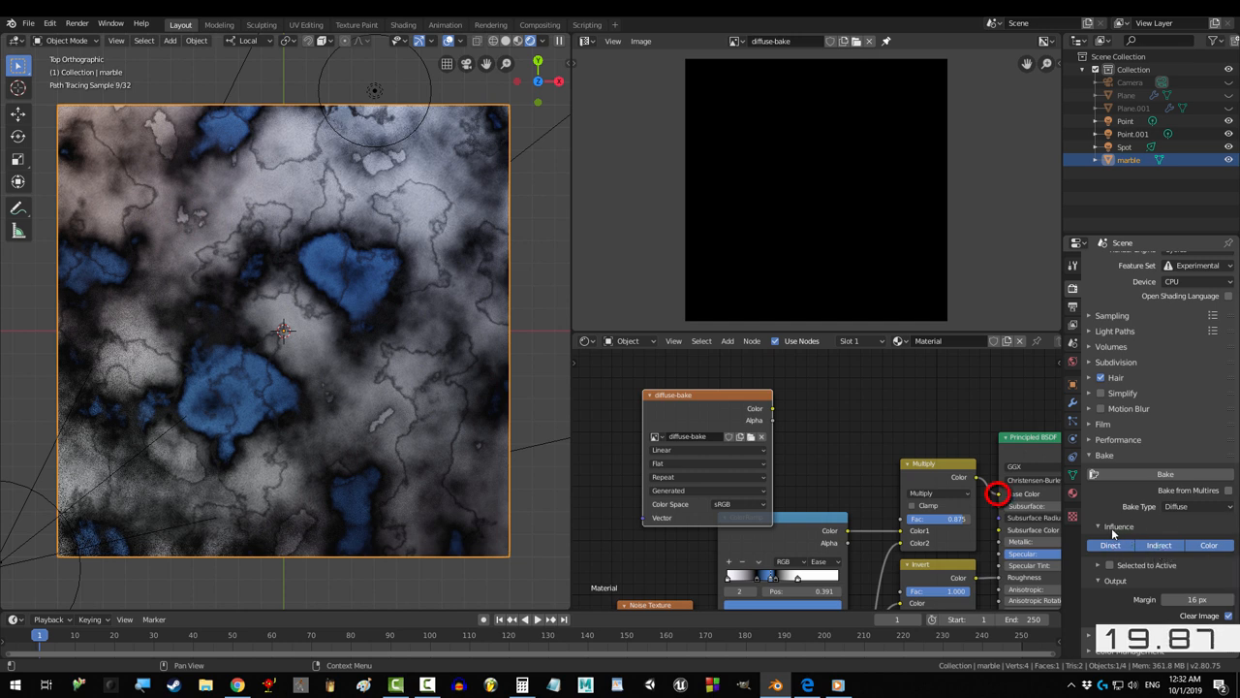
left_click(1159, 545)
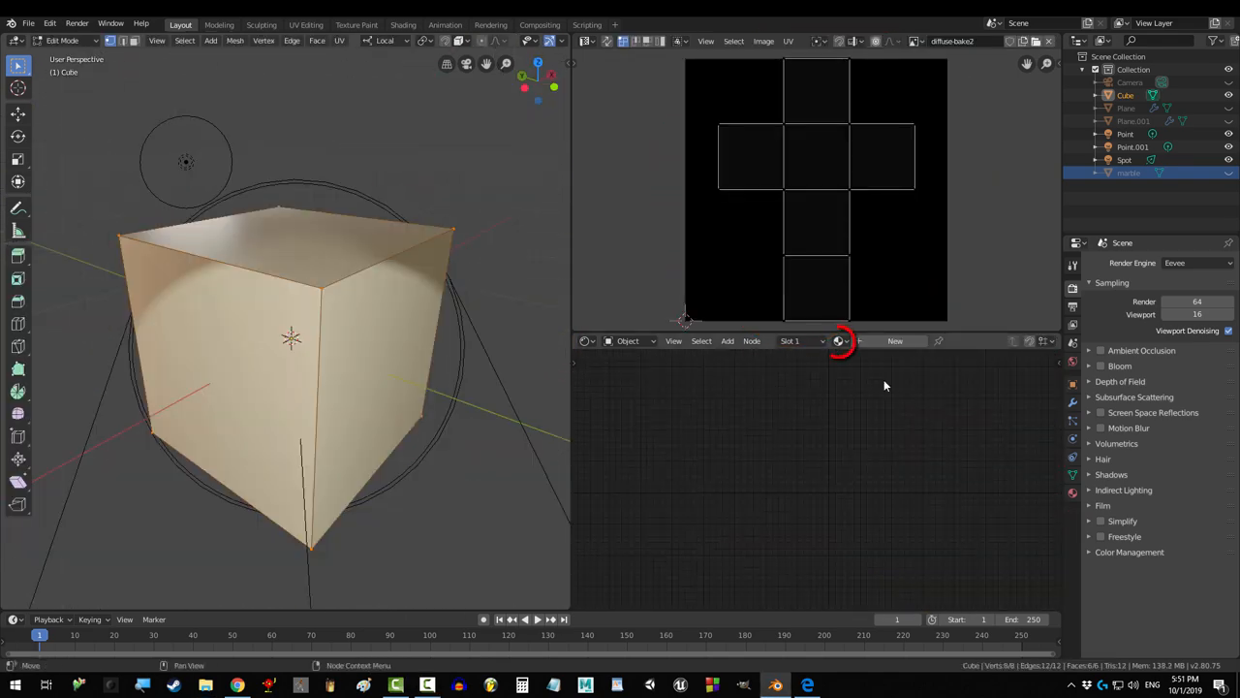
Assign the marble material and create a 1024x1024 image named diffuse-bake.002.
left_click(72, 41)
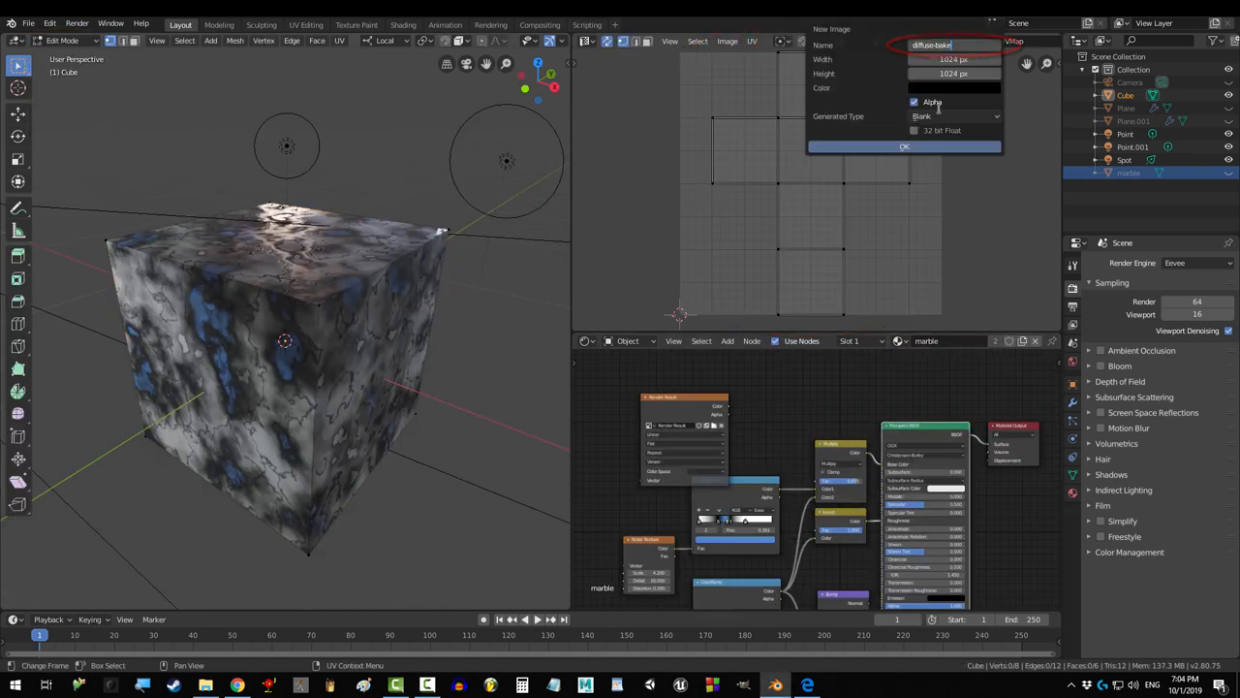
left_click(903, 146)
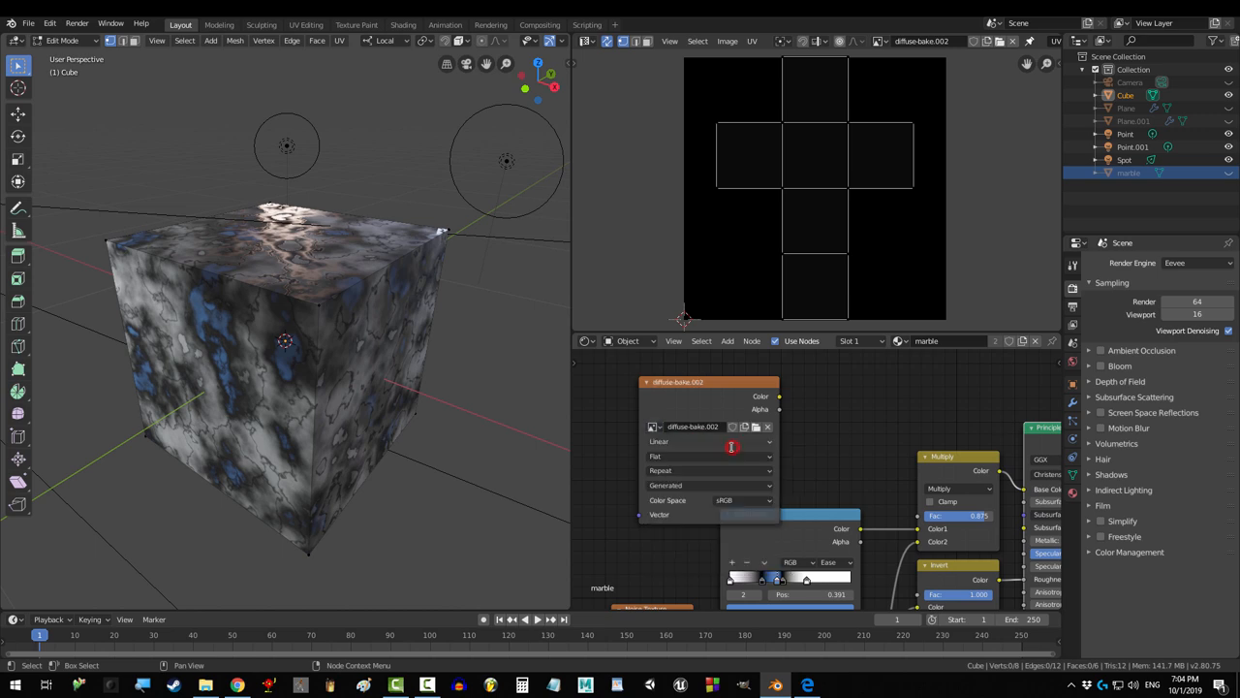
left_click(1165, 473)
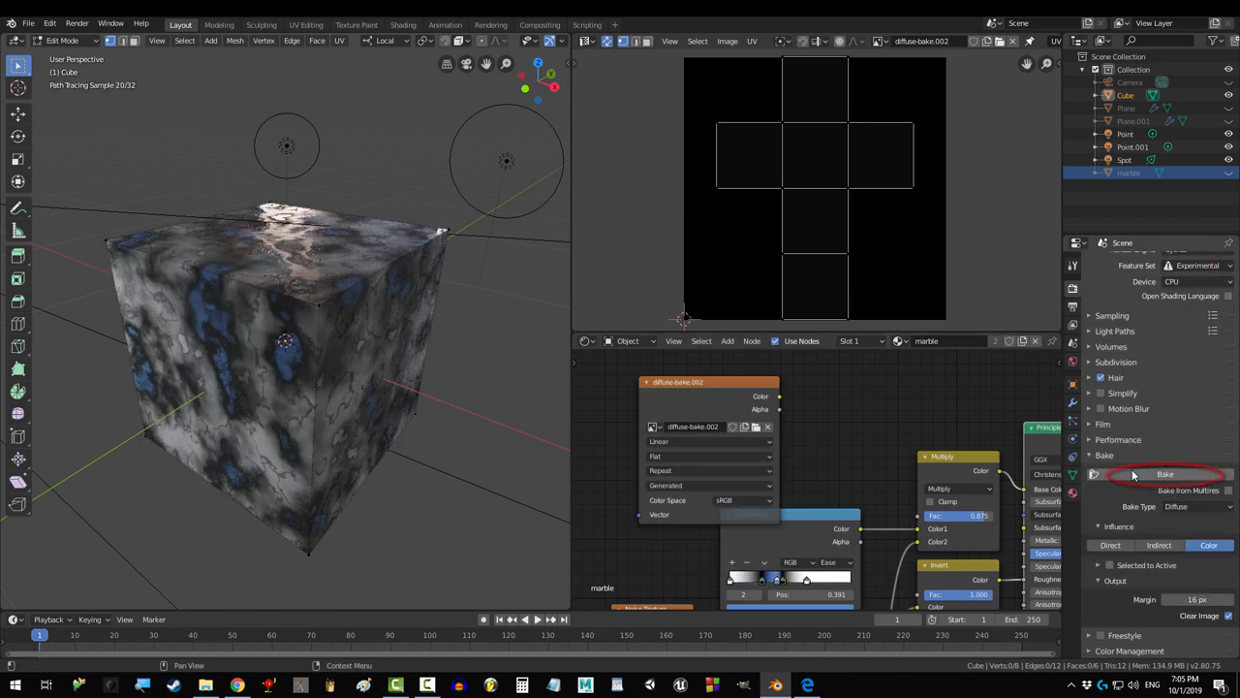
Bake the diffuse marble into the UV image, then choose Image > Save As.
left_click(1161, 475)
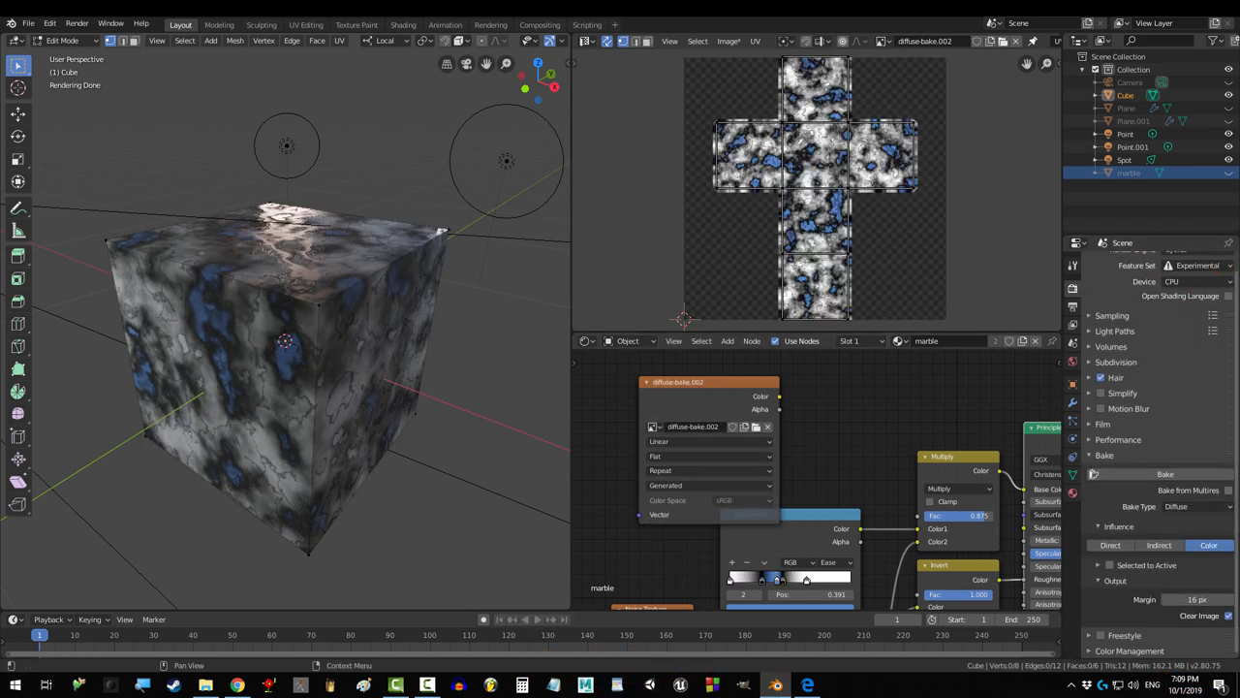
left_click(1159, 471)
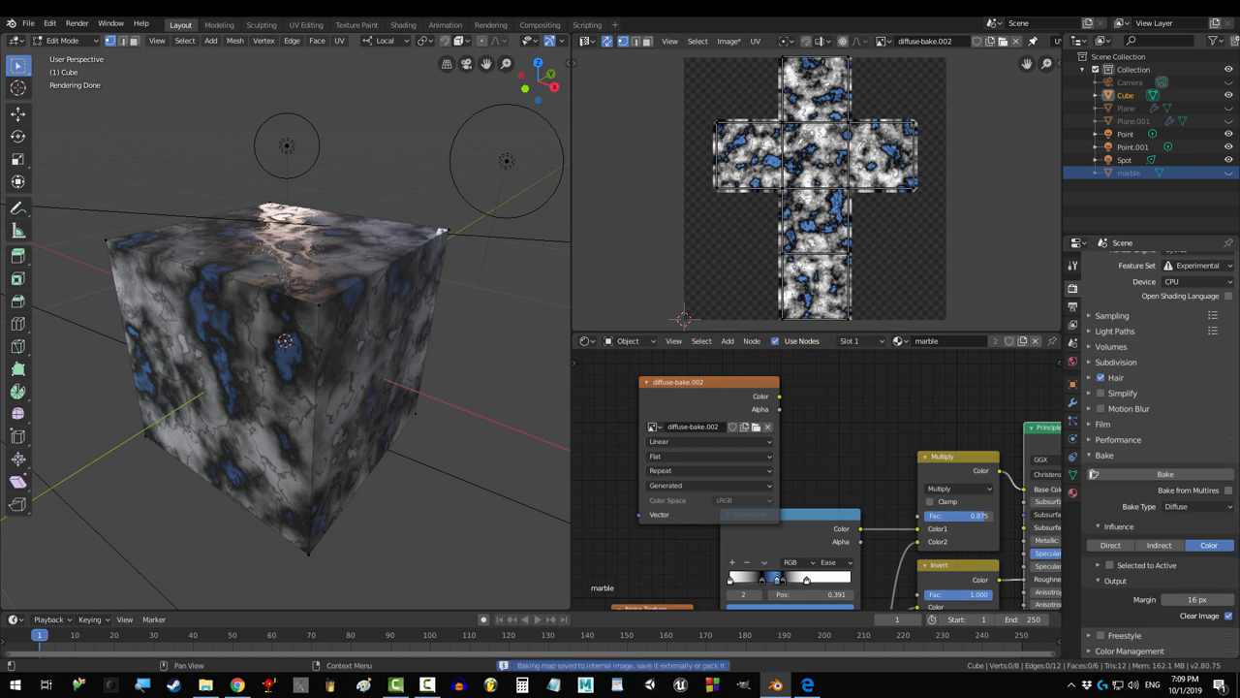
left_click(730, 40)
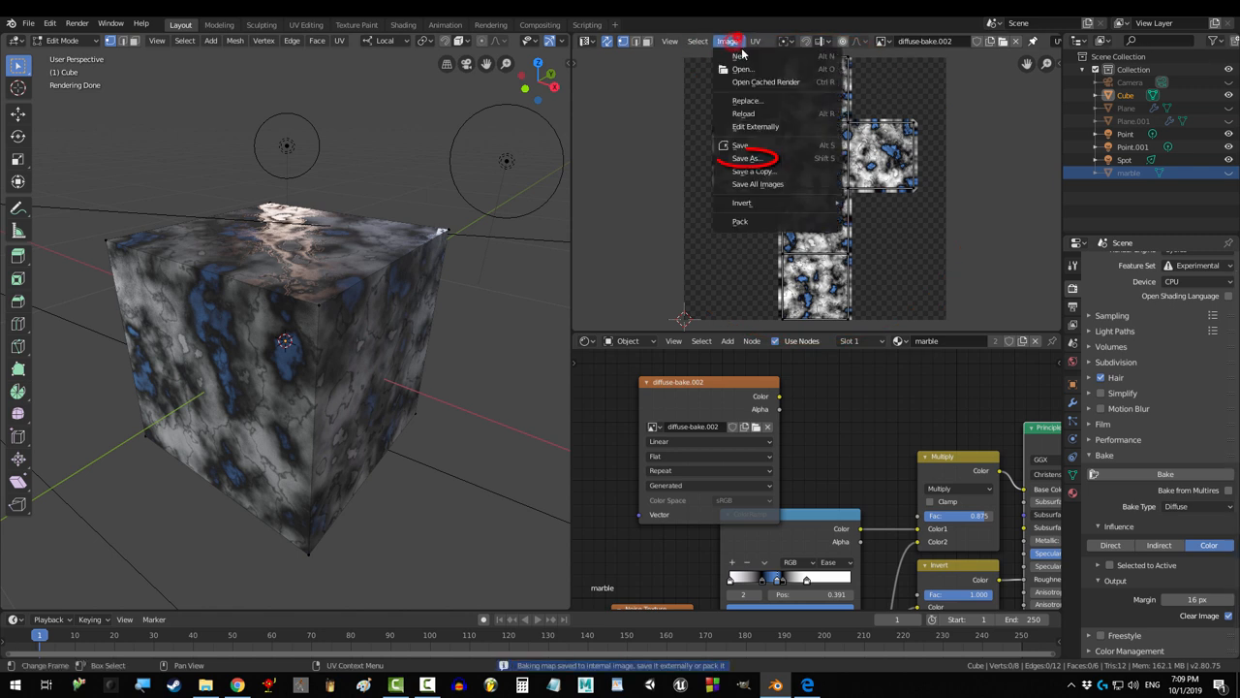
left_click(746, 158)
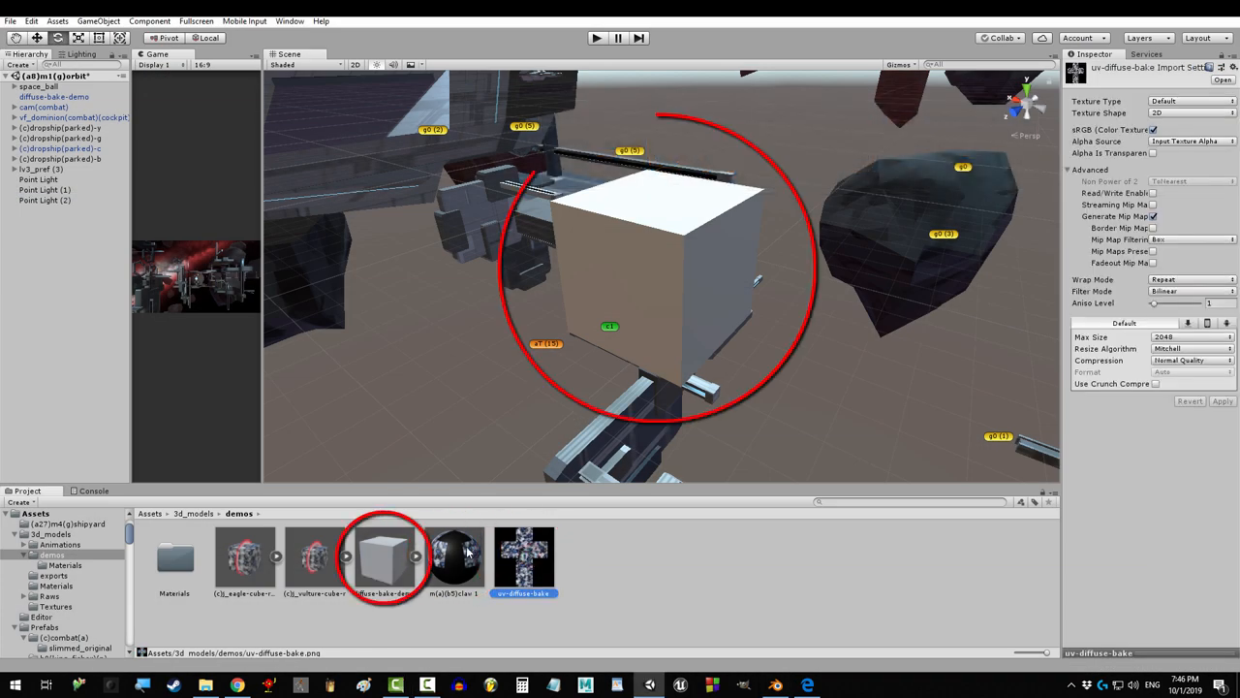
Drag the uv-diffuse-bake texture onto the white cube in the Scene view.
left_click(454, 557)
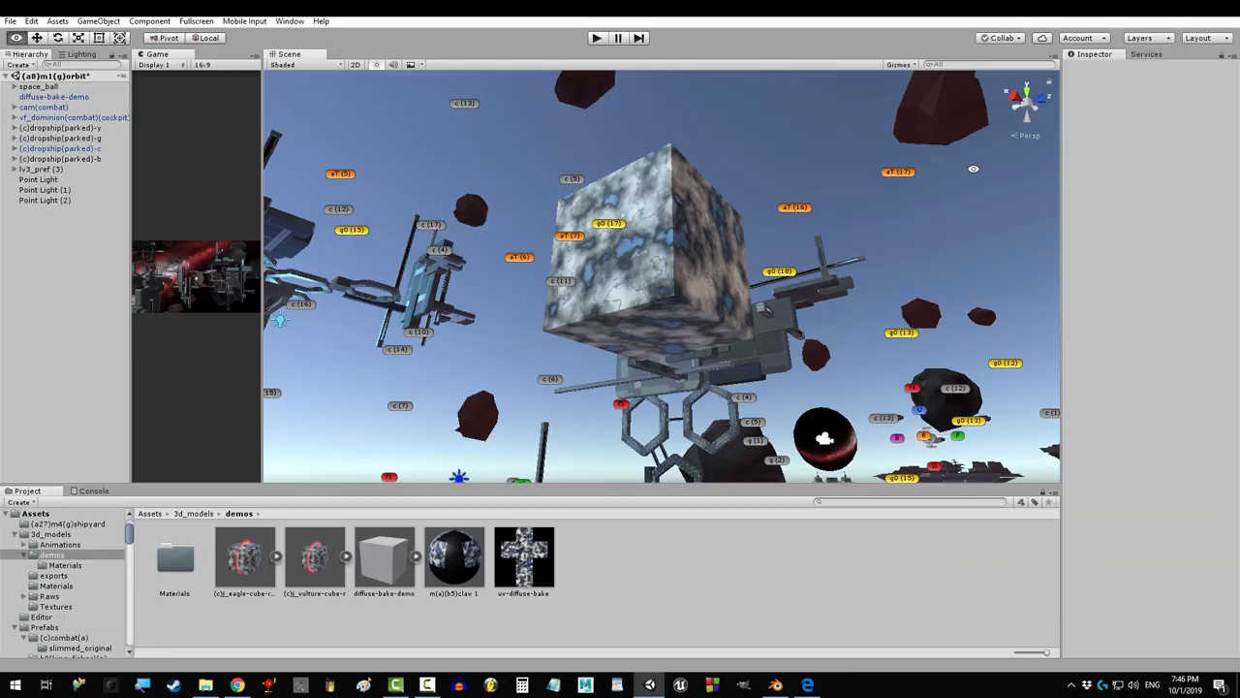
Play the space-shooter game to check the textured cube.
left_click(592, 38)
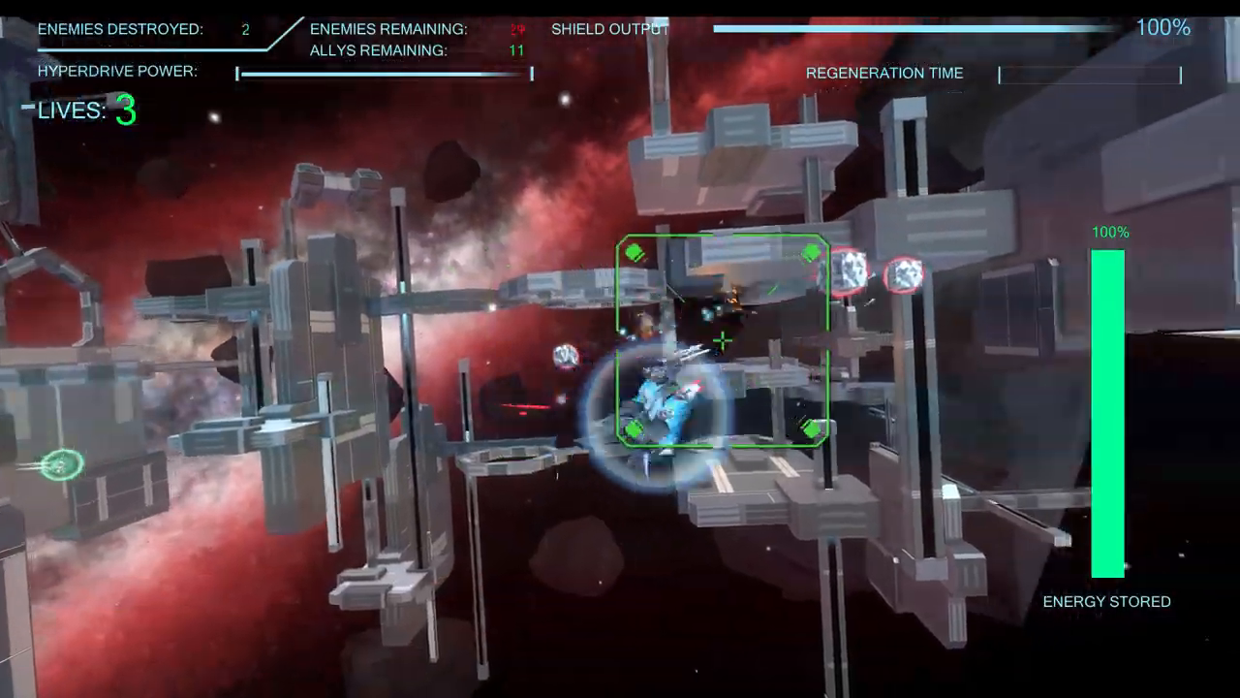